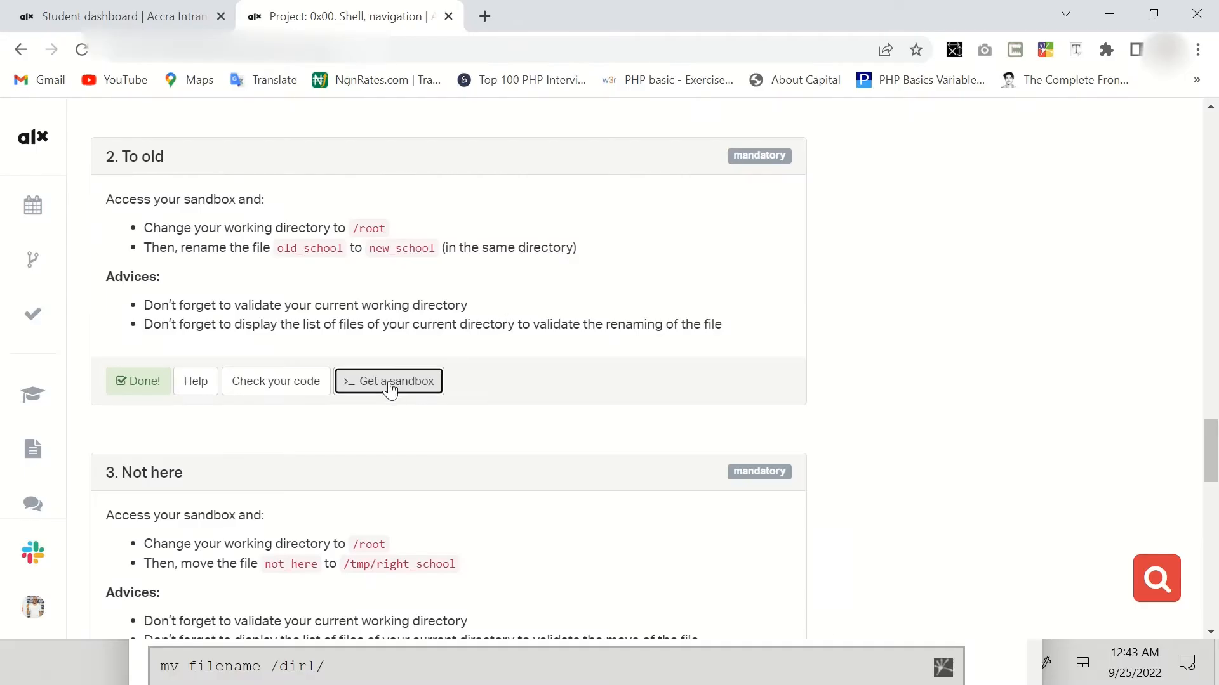
Get a sandbox for task 2 'To old' and launch its Ubuntu 20.04 webterm.
click(388, 382)
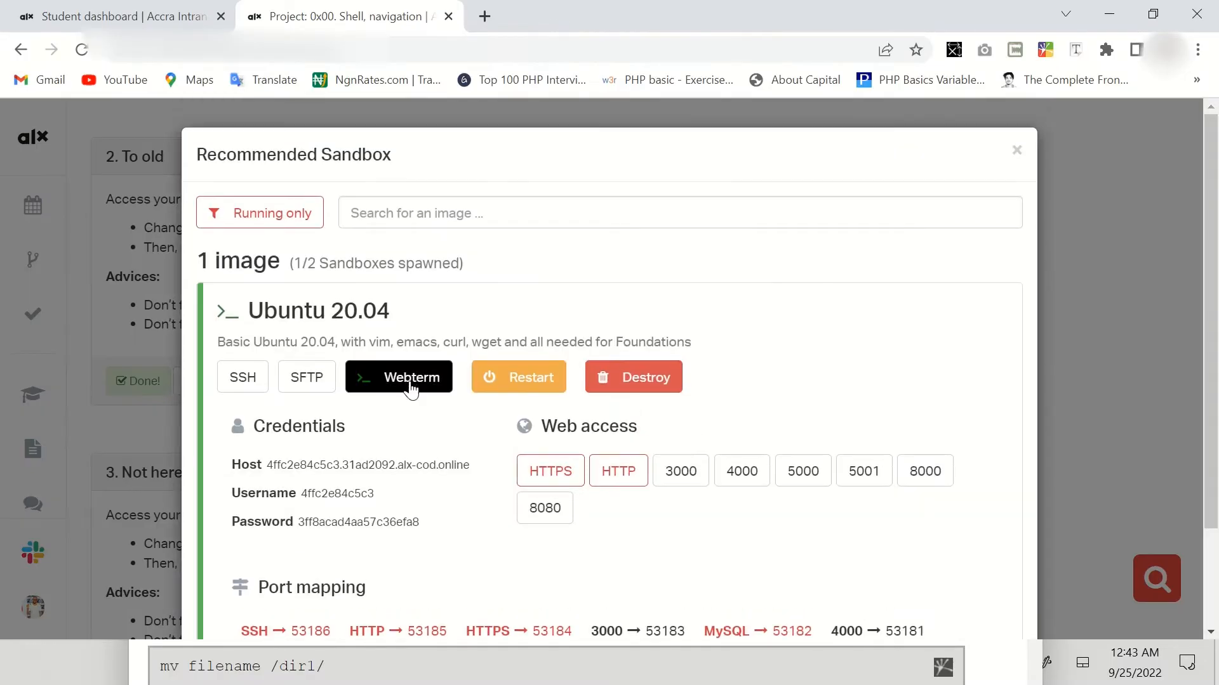
click(399, 377)
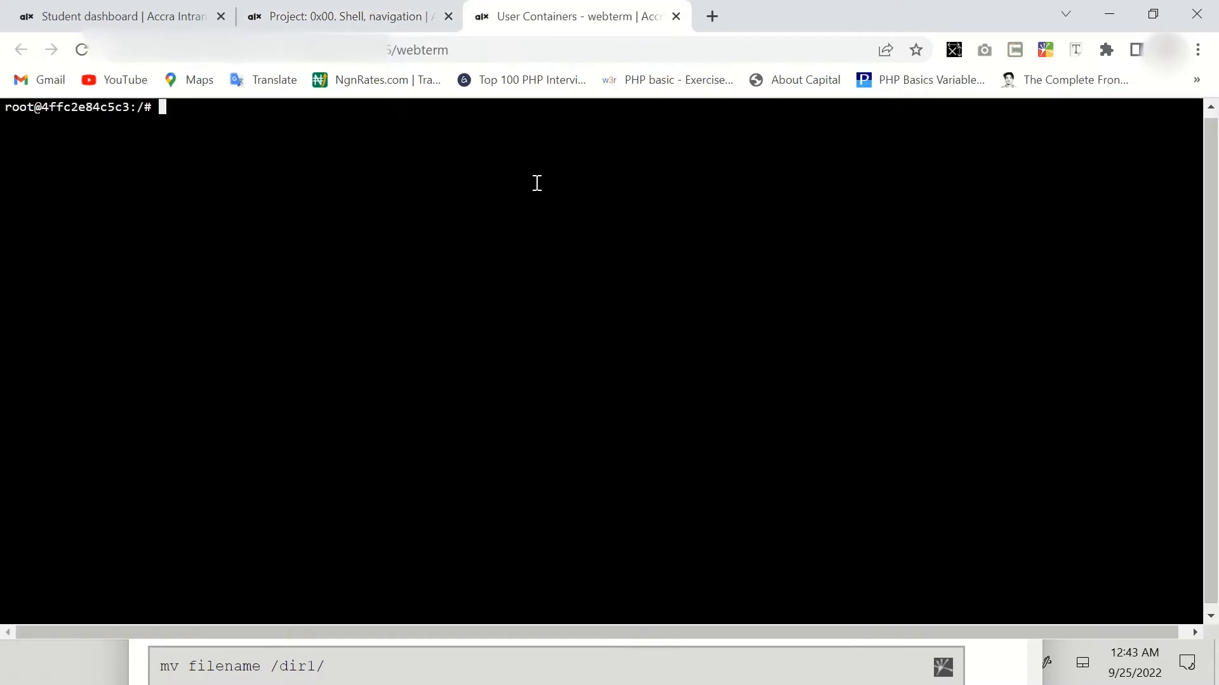
Zoom the terminal page in twice to about 150% through the Chrome menu.
click(1198, 49)
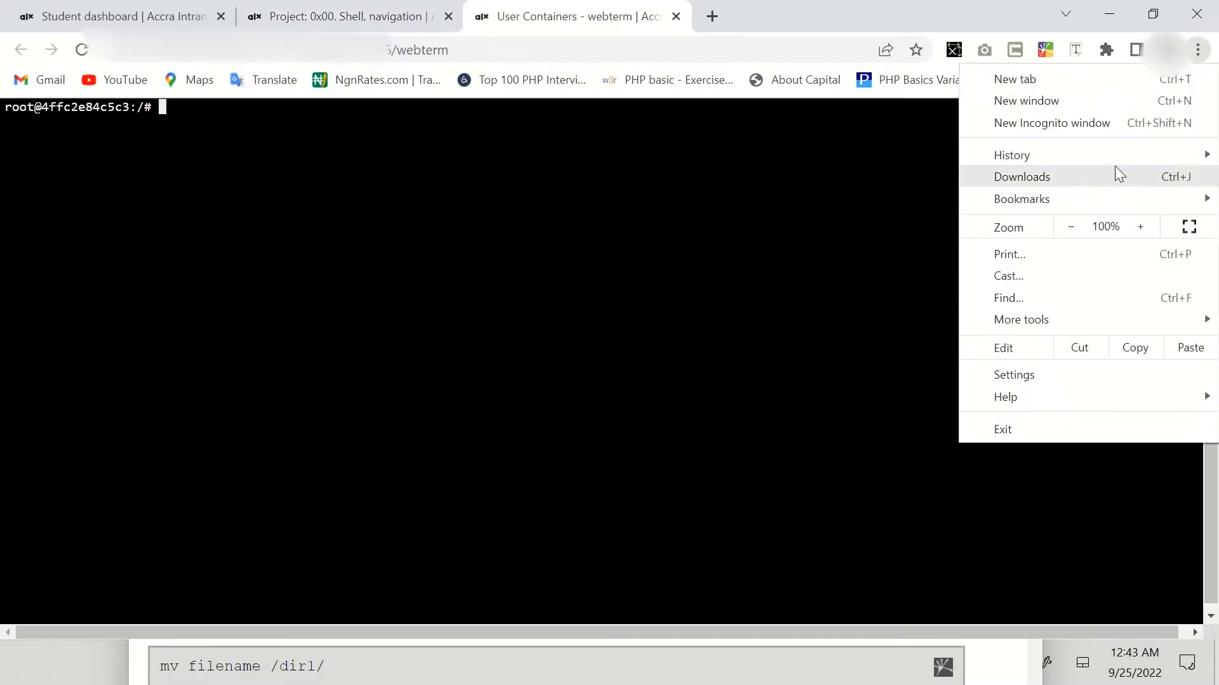
click(1140, 226)
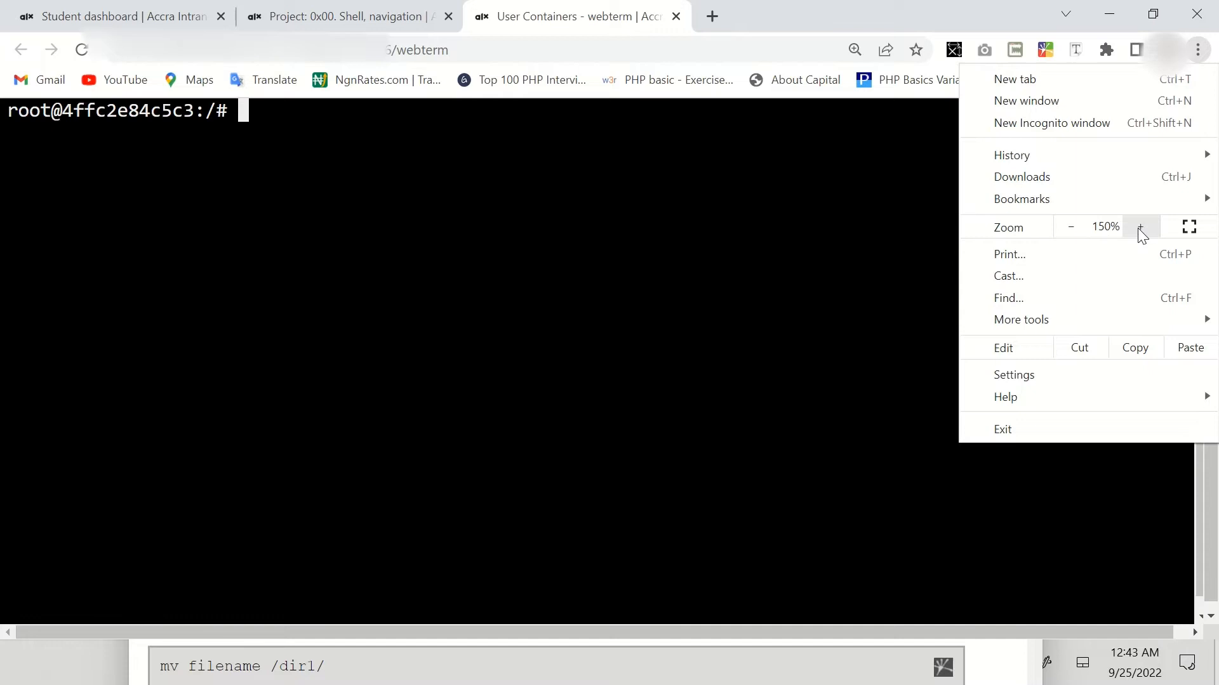
click(1140, 227)
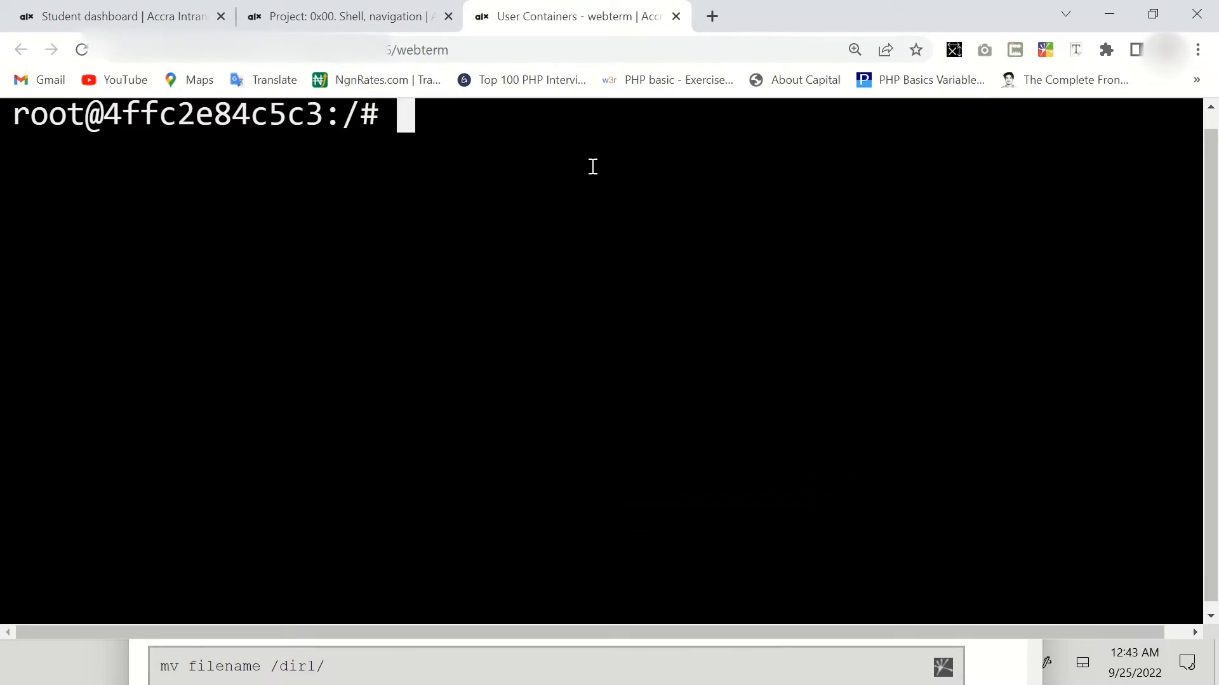
Change into /root, confirm it with pwd, and list its files.
text(cd root)
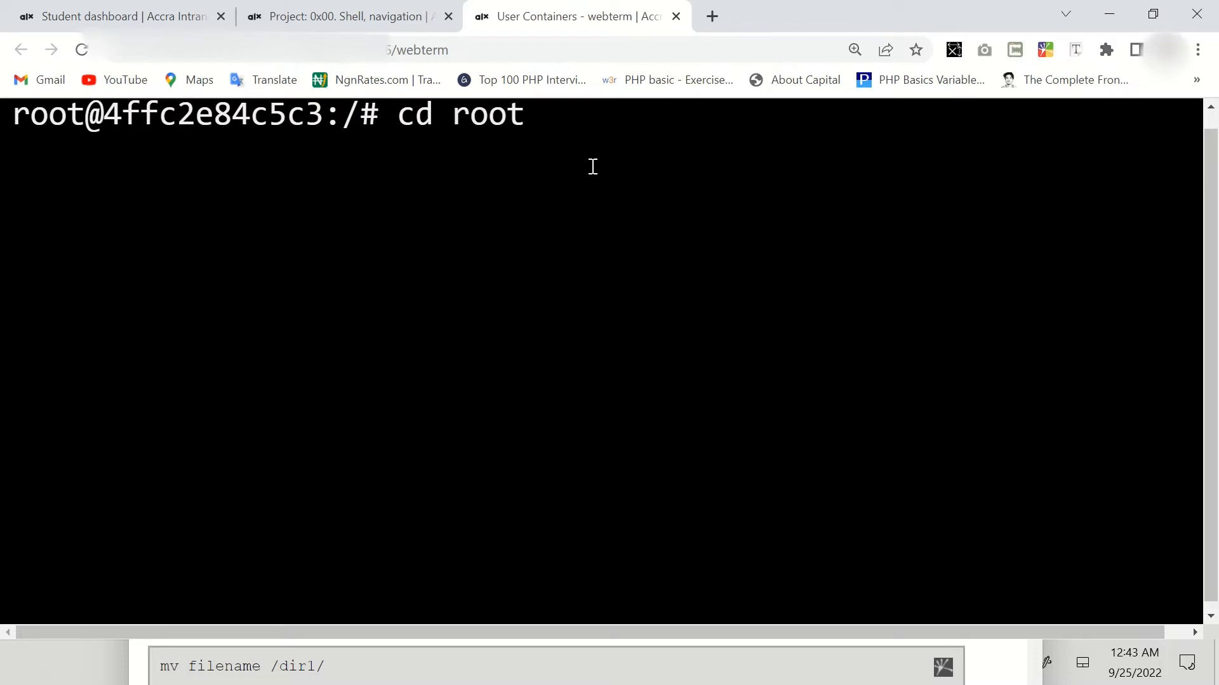
key(Return)
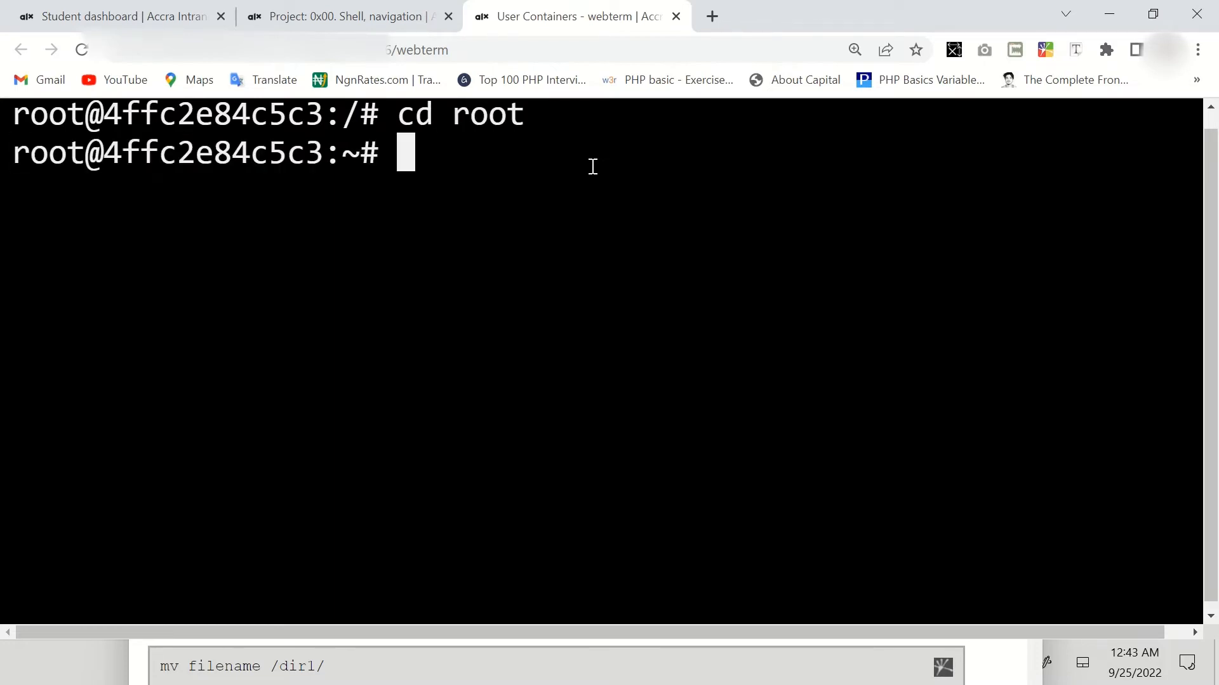
text(pwd)
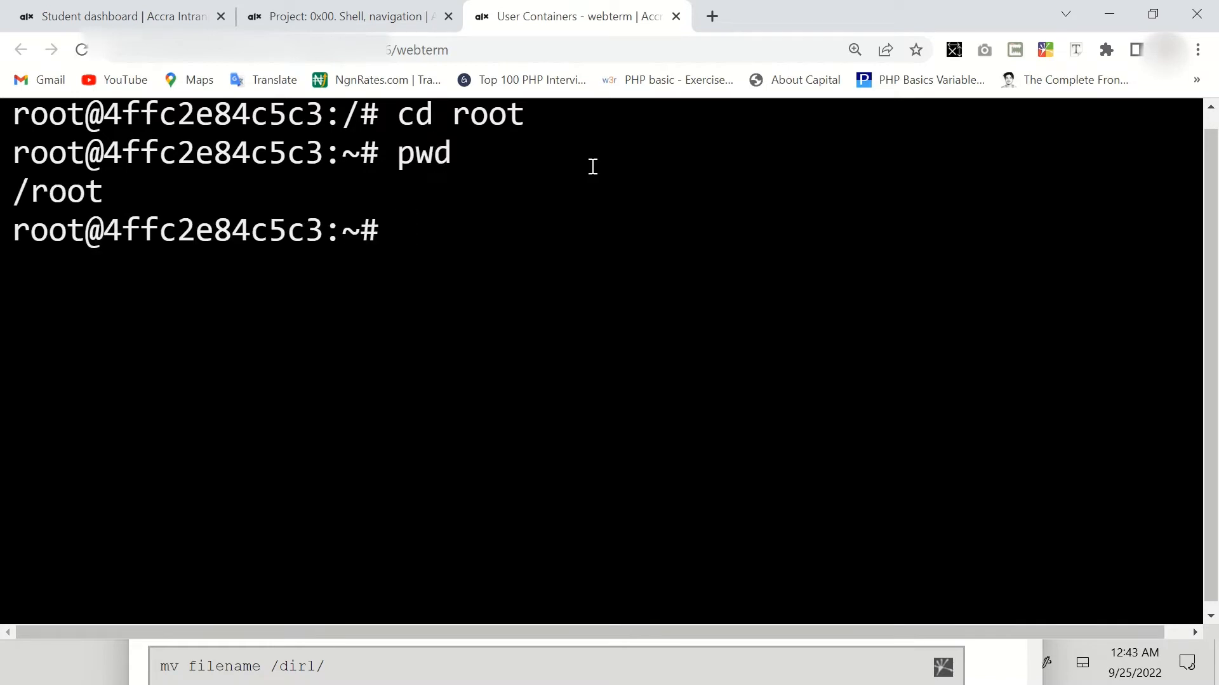
text(ls)
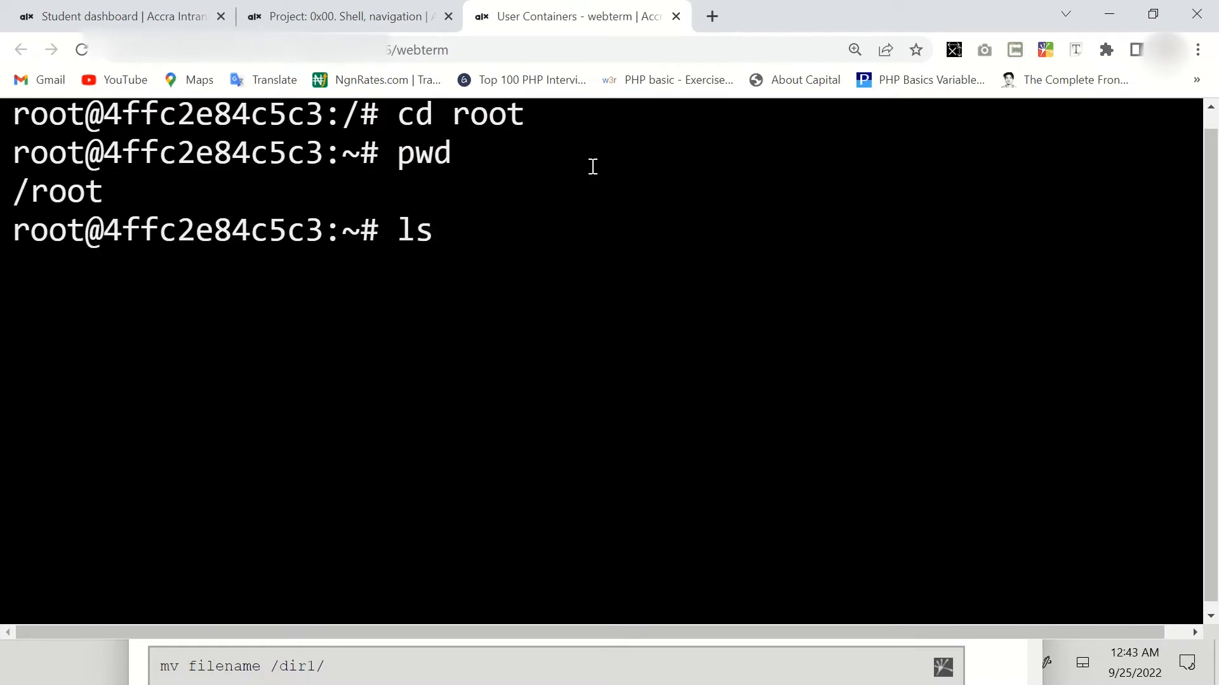
key(Return)
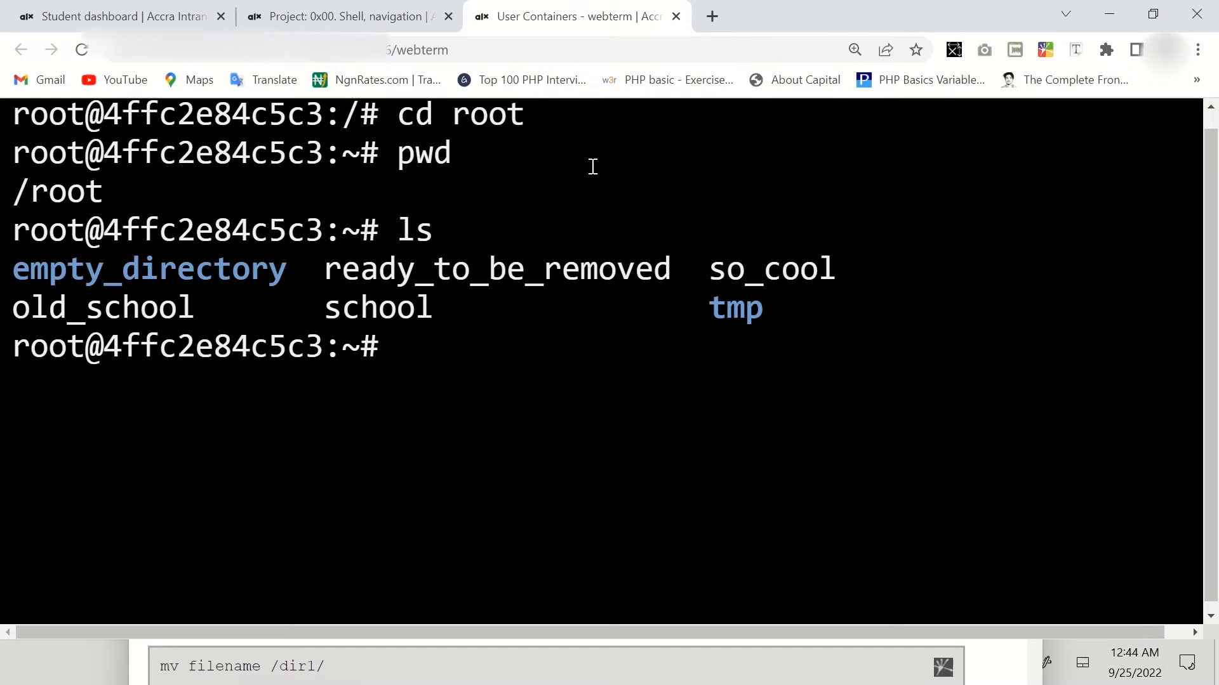
text(m)
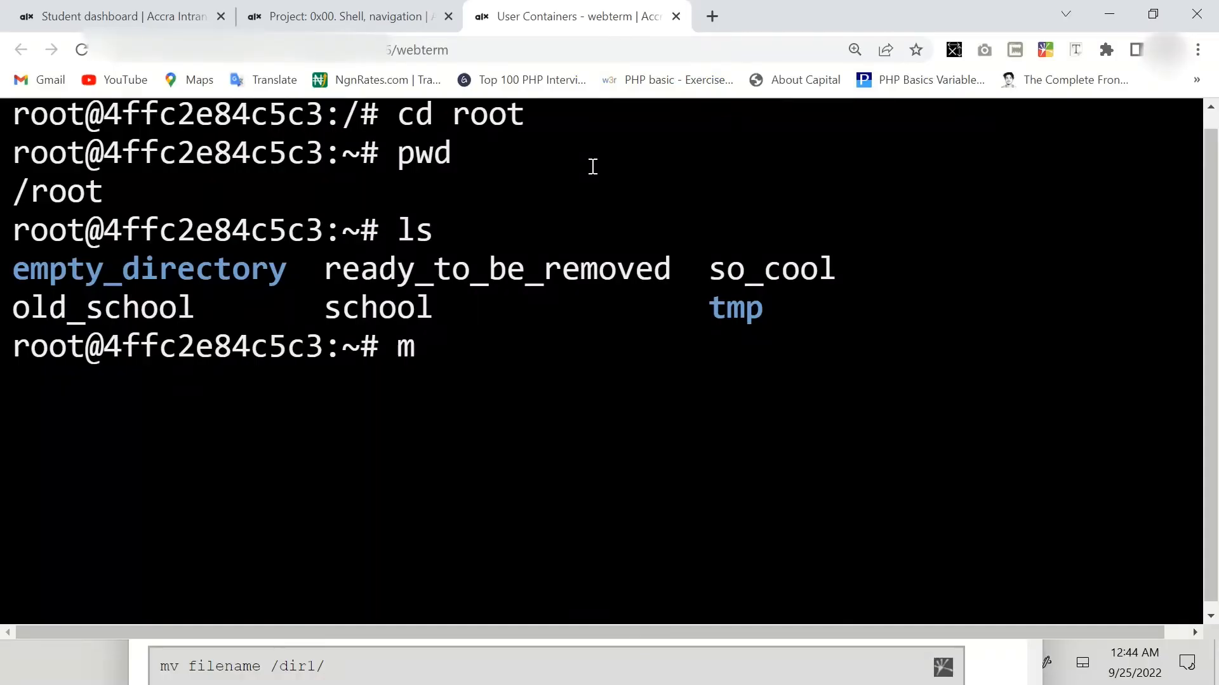
Run mv old_school new_school, then confirm /root with pwd.
text(v o)
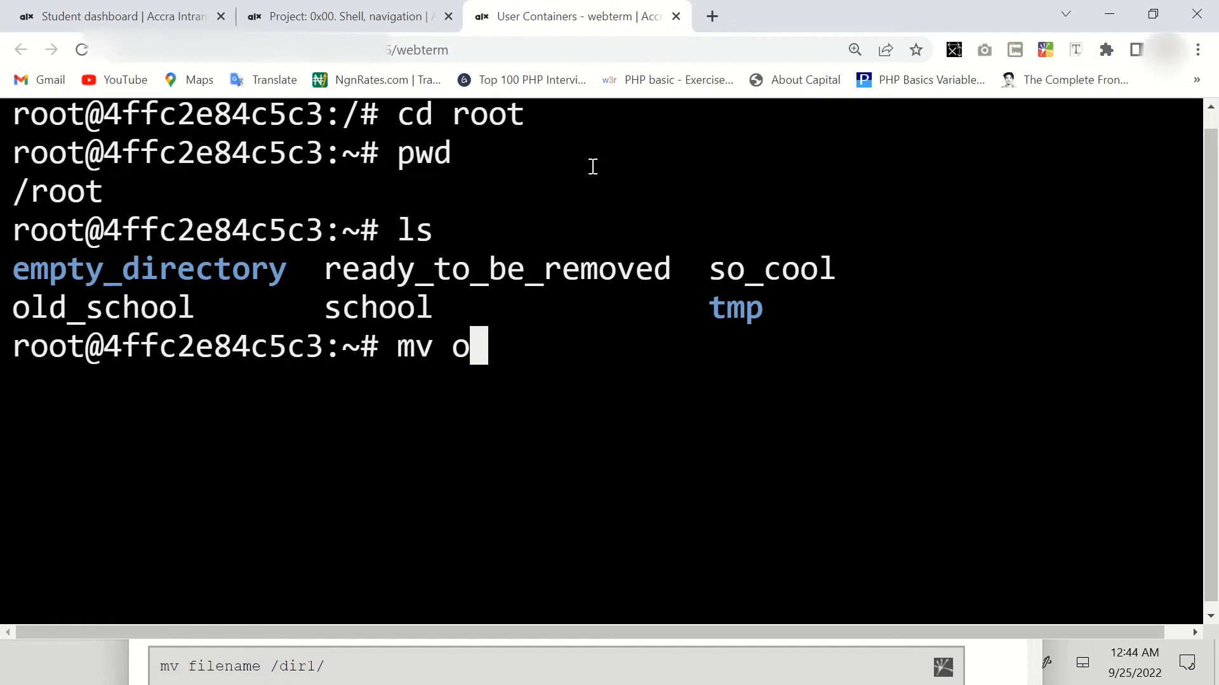
text(ld_s)
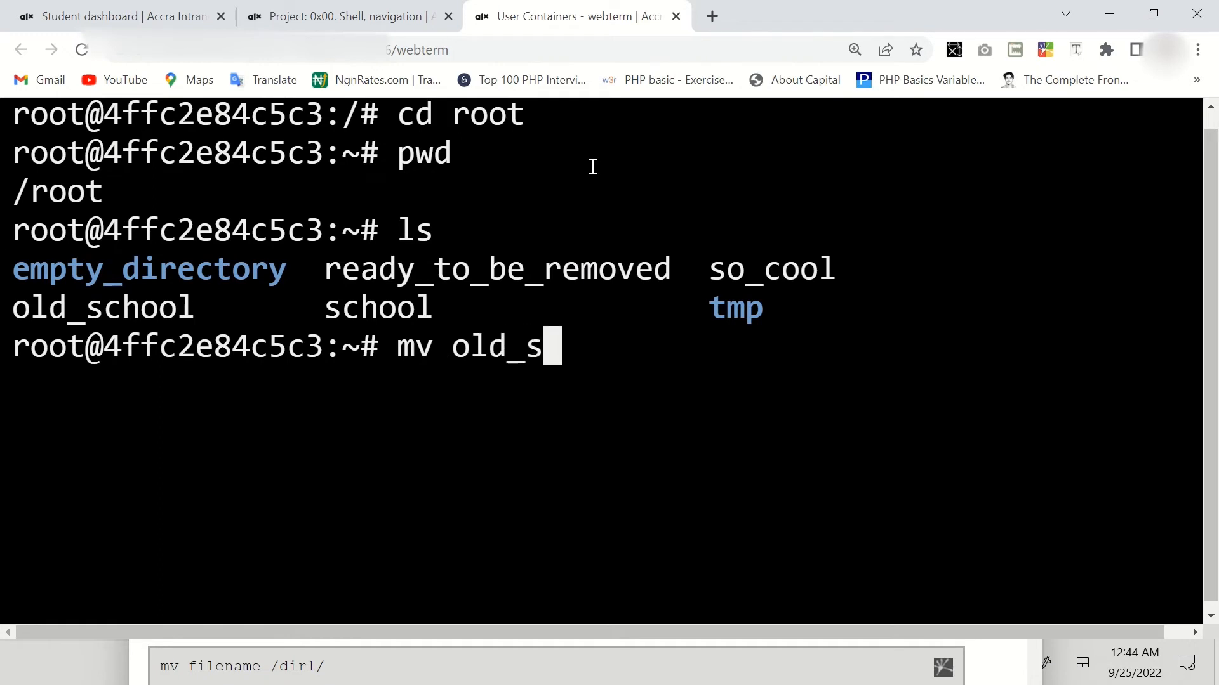
text(chool)
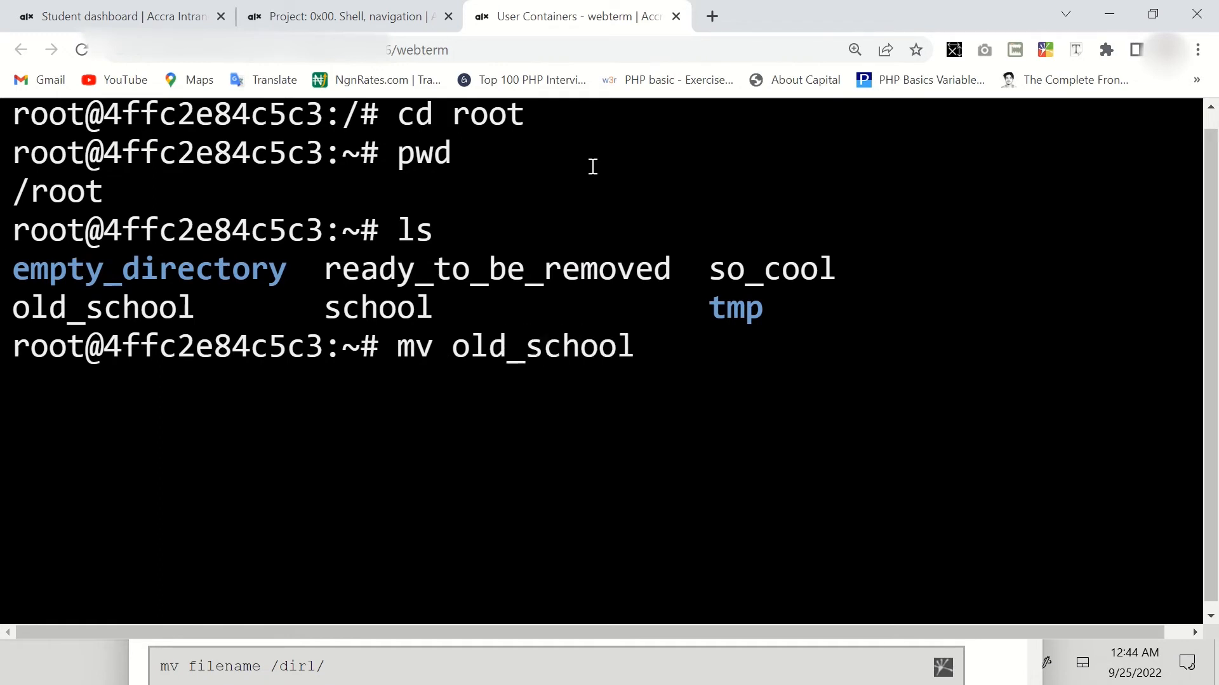
text(ne)
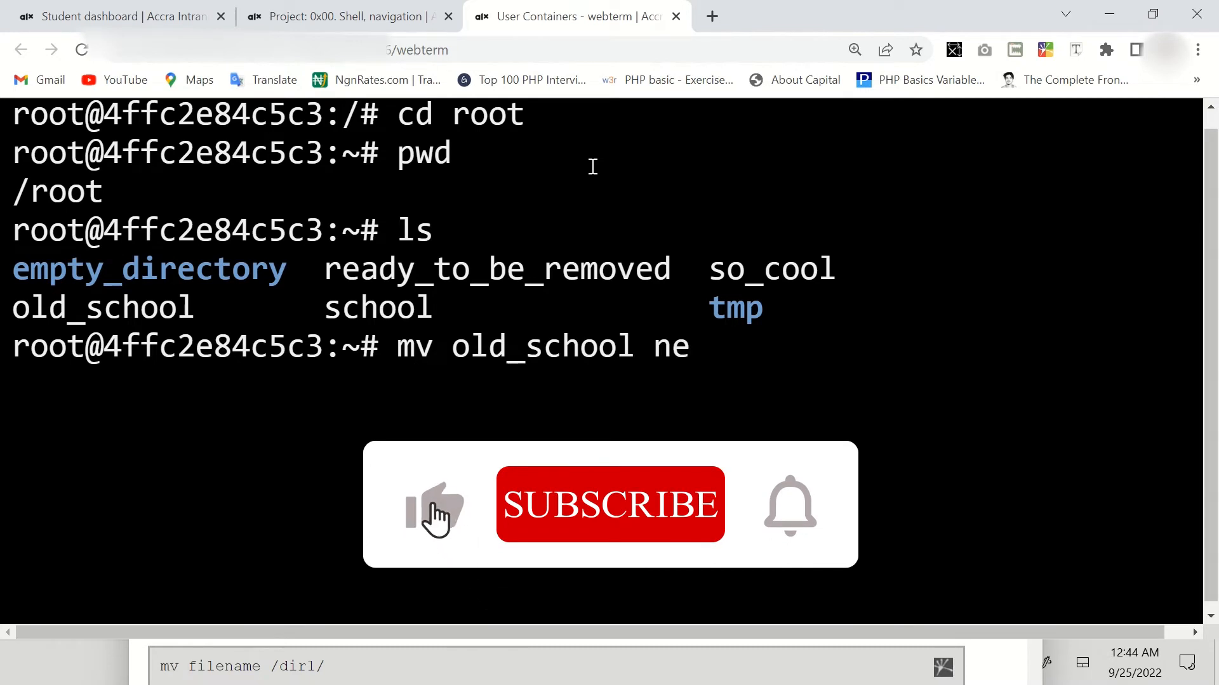
text(w_sc)
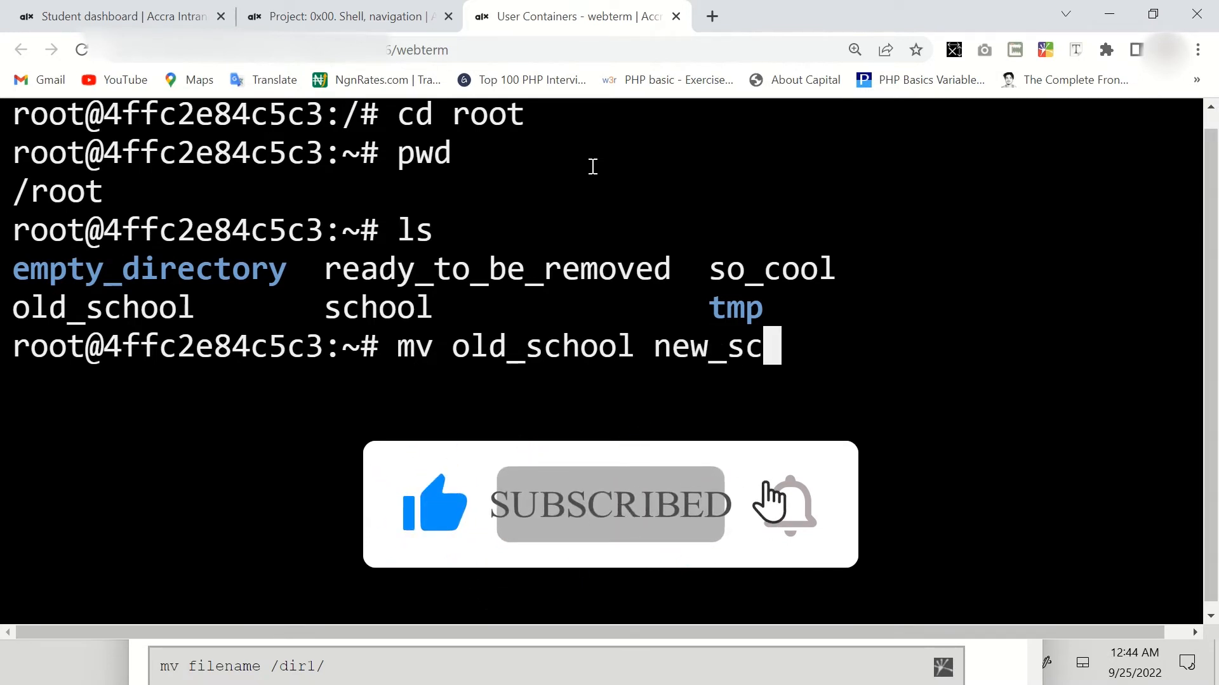
key(Return)
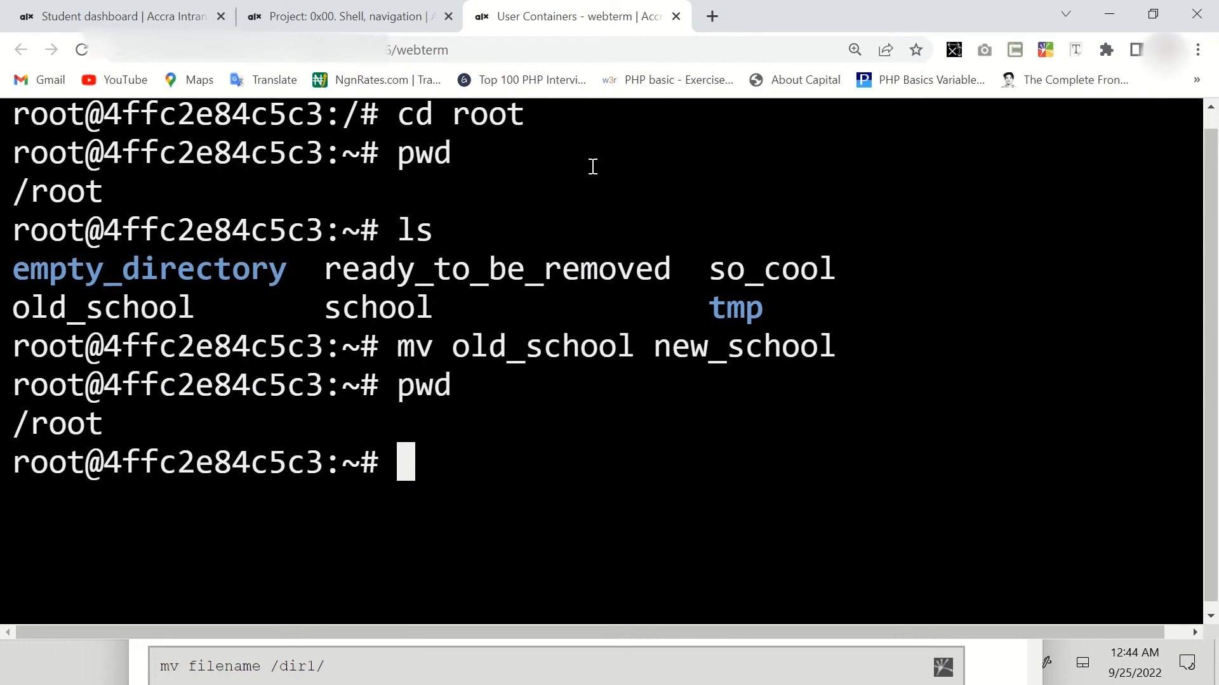
List /root to verify new_school replaced old_school, then return to the project tab.
text(ls)
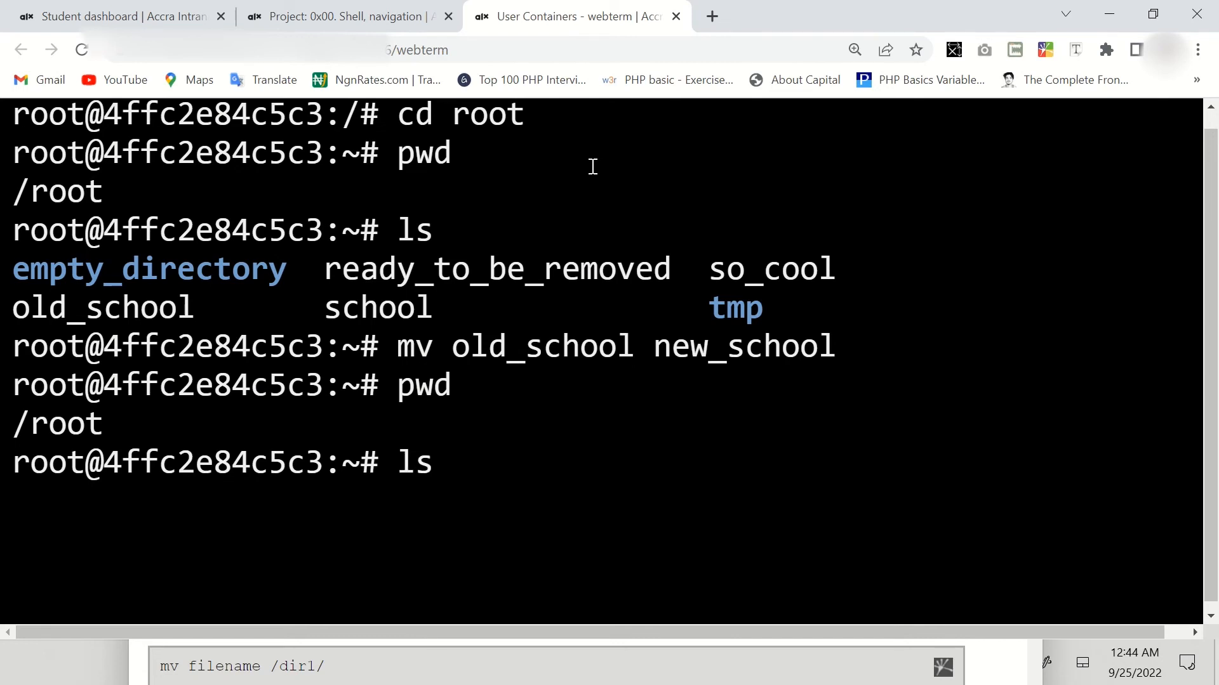
key(Return)
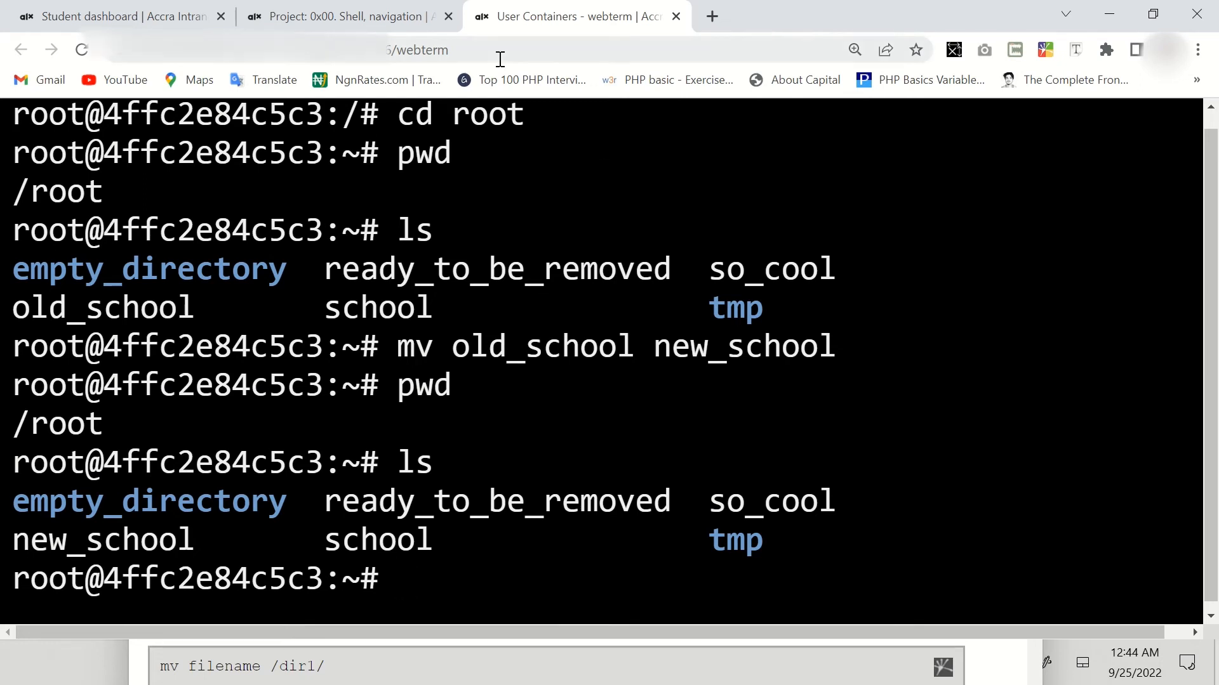
click(346, 16)
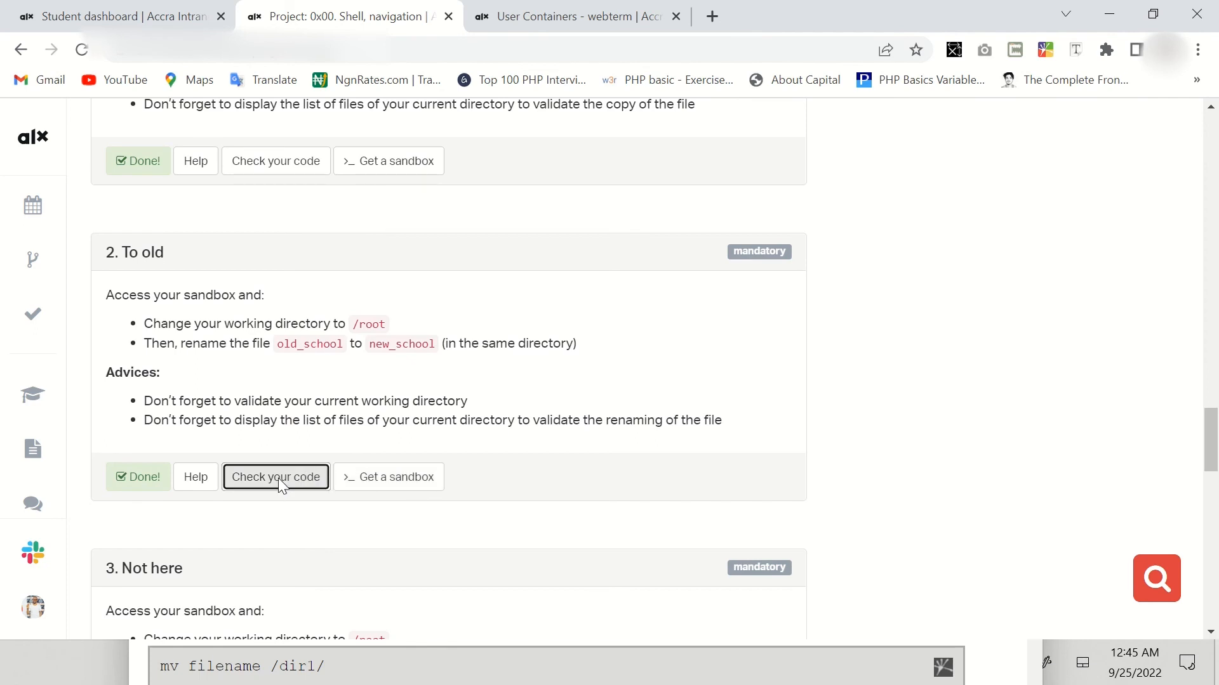
Run 'Check your code' for task 2 'To old' and see checks 0-3 pass.
click(275, 477)
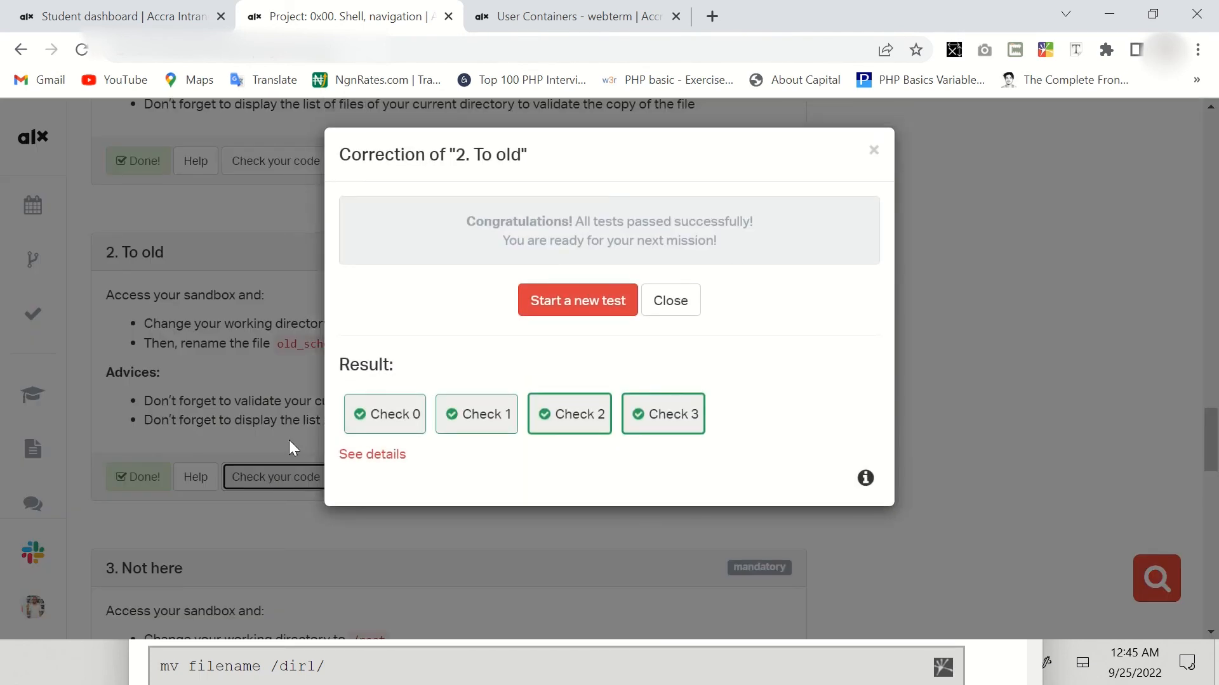